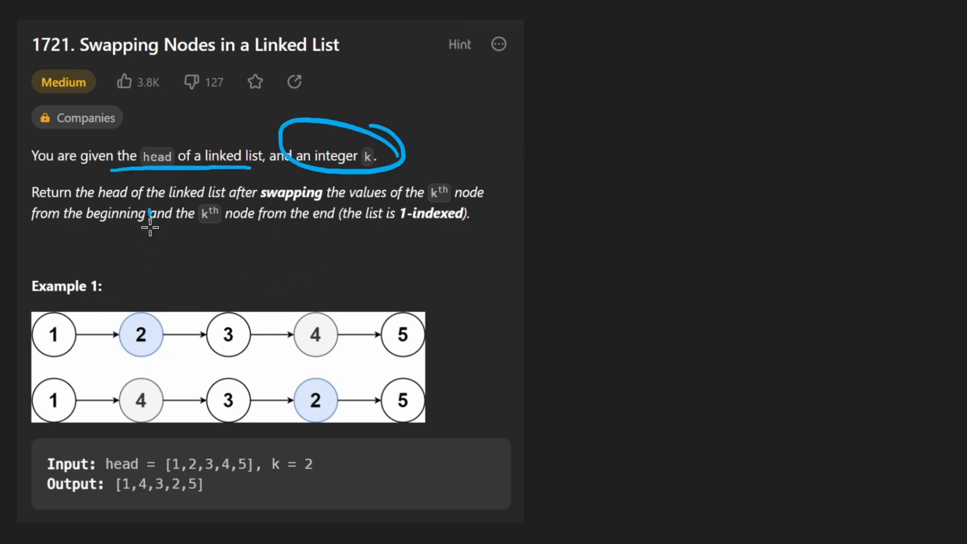
mouse_move(70, 335)
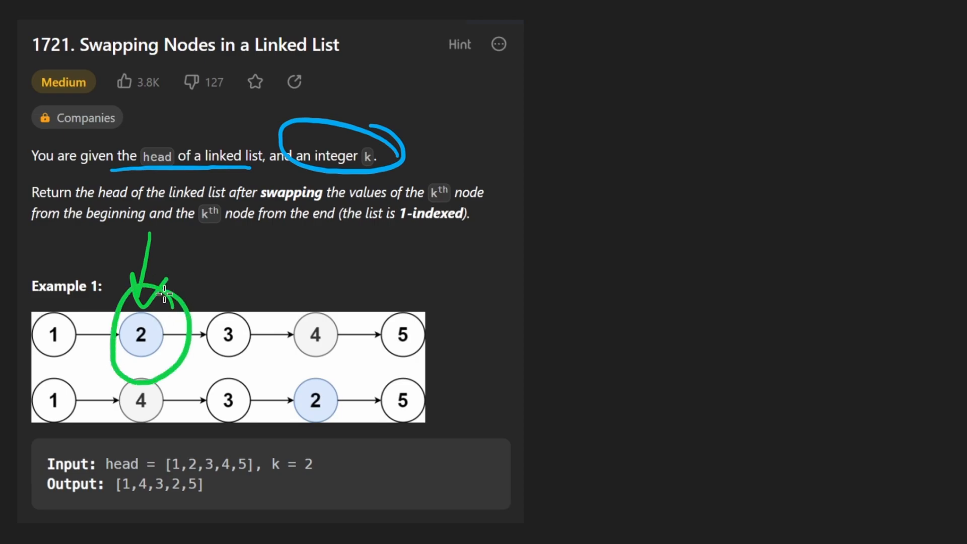
mouse_move(354, 320)
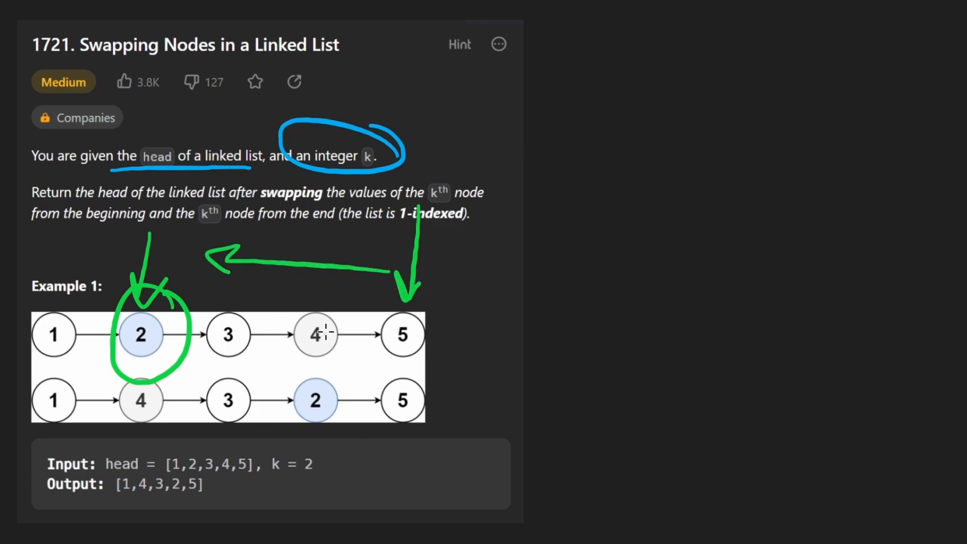
mouse_move(360, 268)
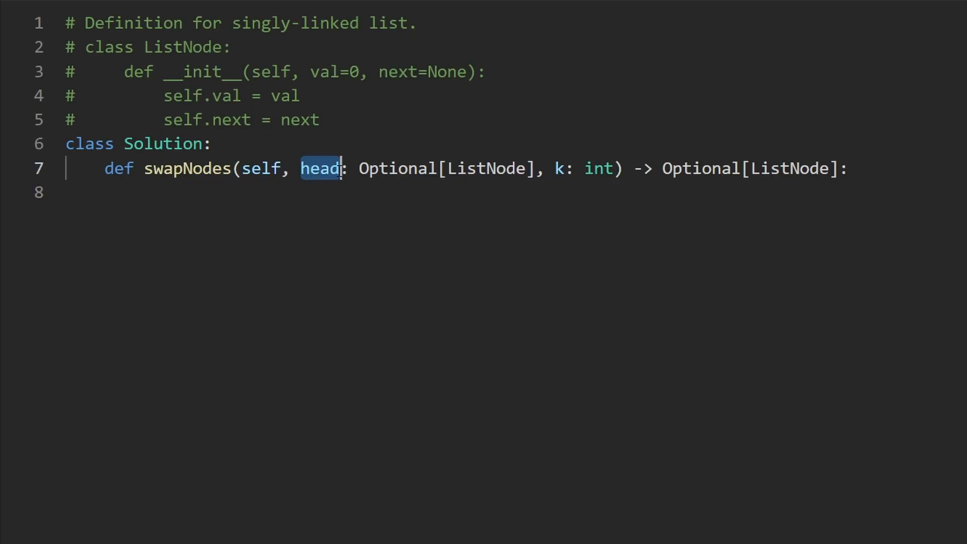
Write cur = head and a for i in range(k - 1) loop advancing cur = cur.next
text(cur)
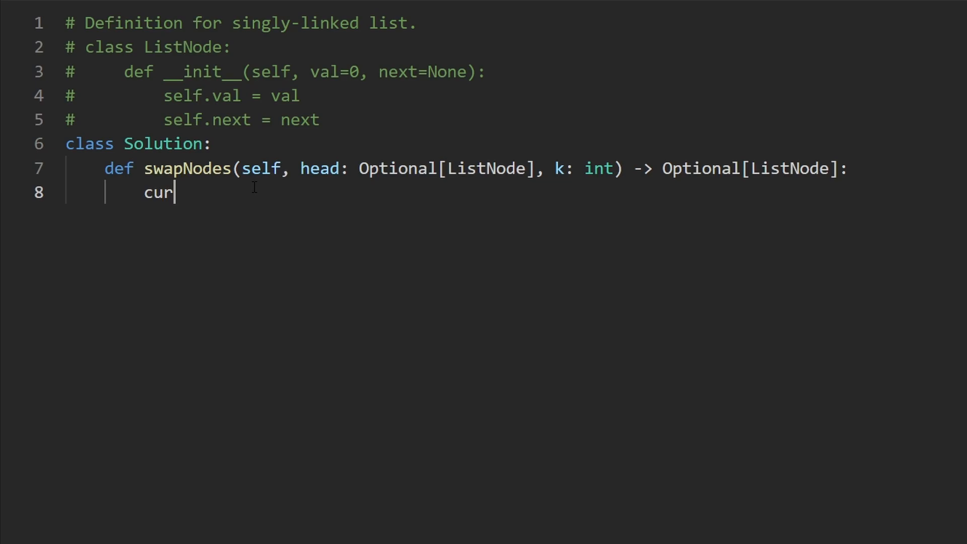
text(= head)
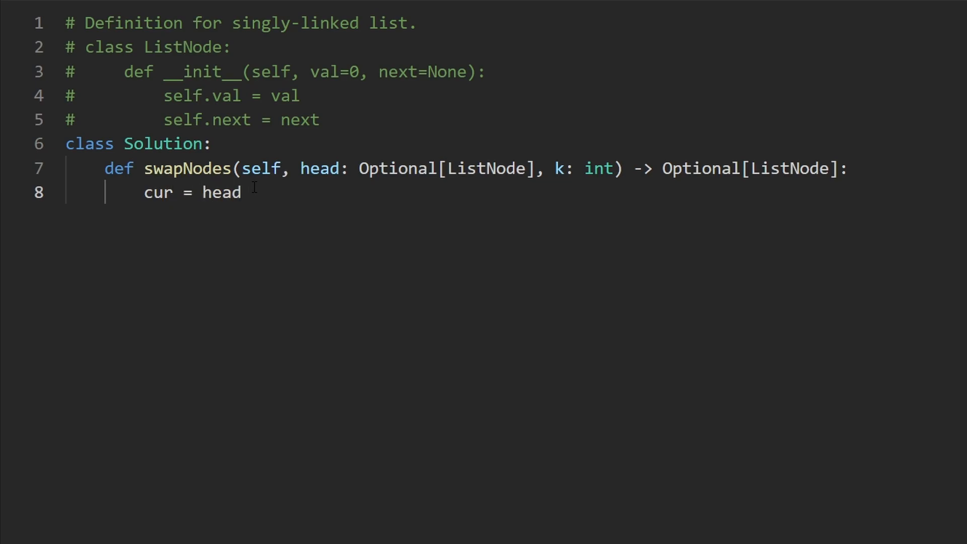
text(for i in range(k - 1):)
text(cur = cu)
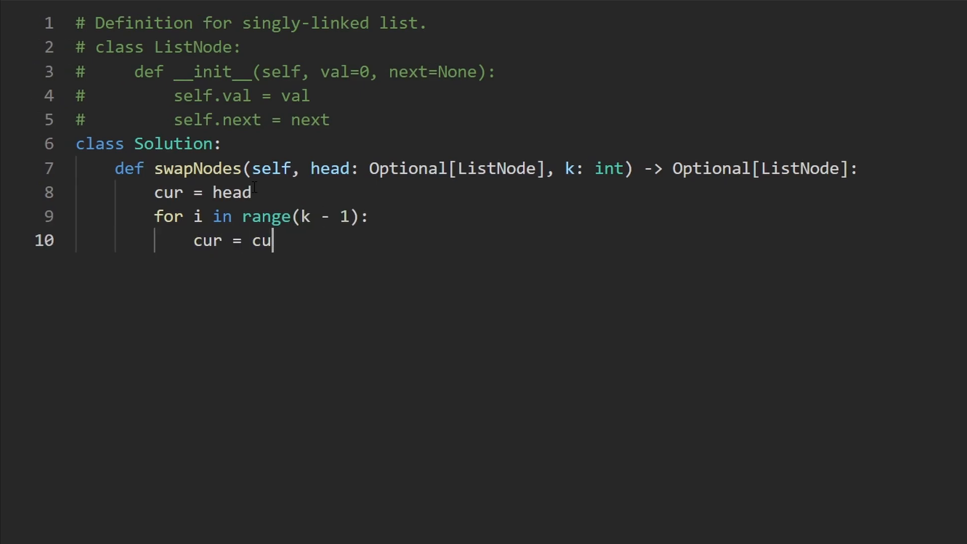
text(r.next)
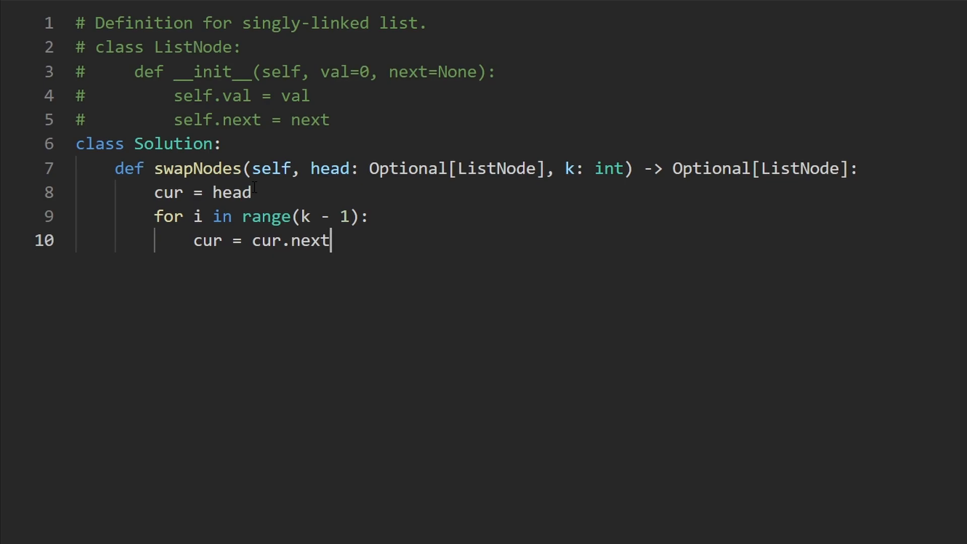
click(596, 168)
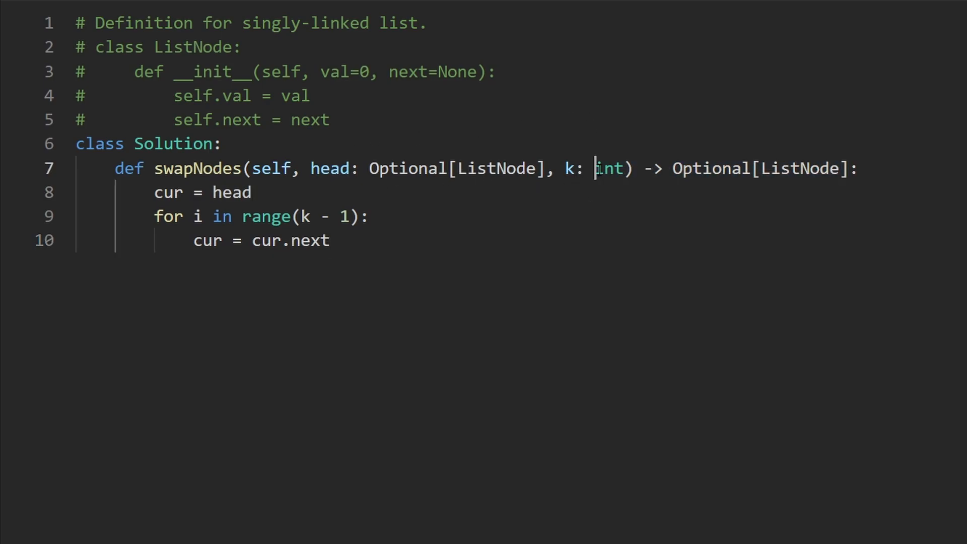
double_click(574, 168)
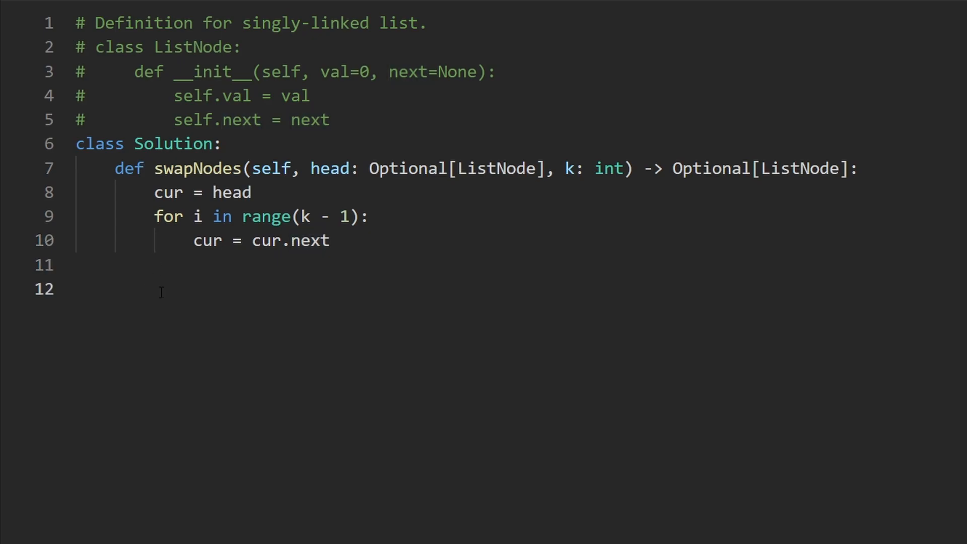
Assign left = cur and right = head after the first loop
click(185, 192)
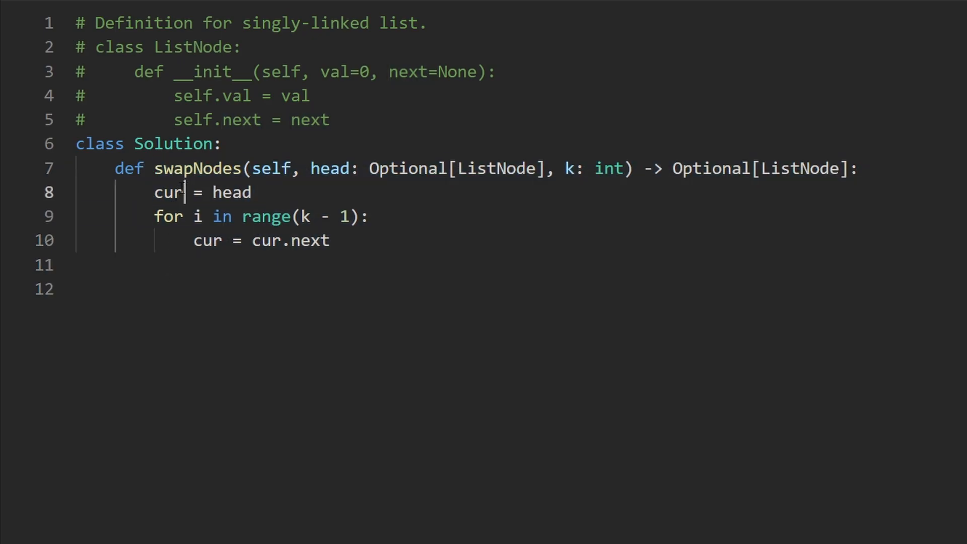
text(lef)
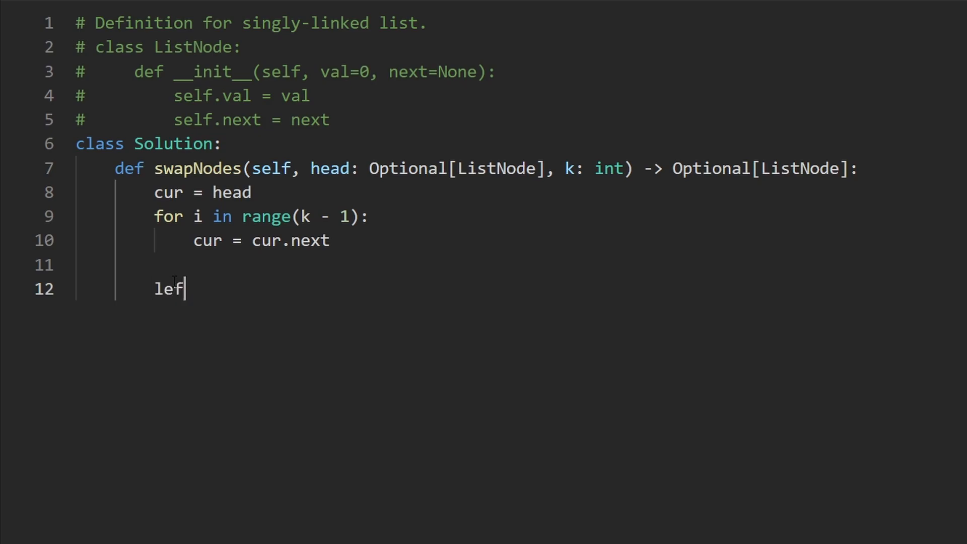
text(t = cur)
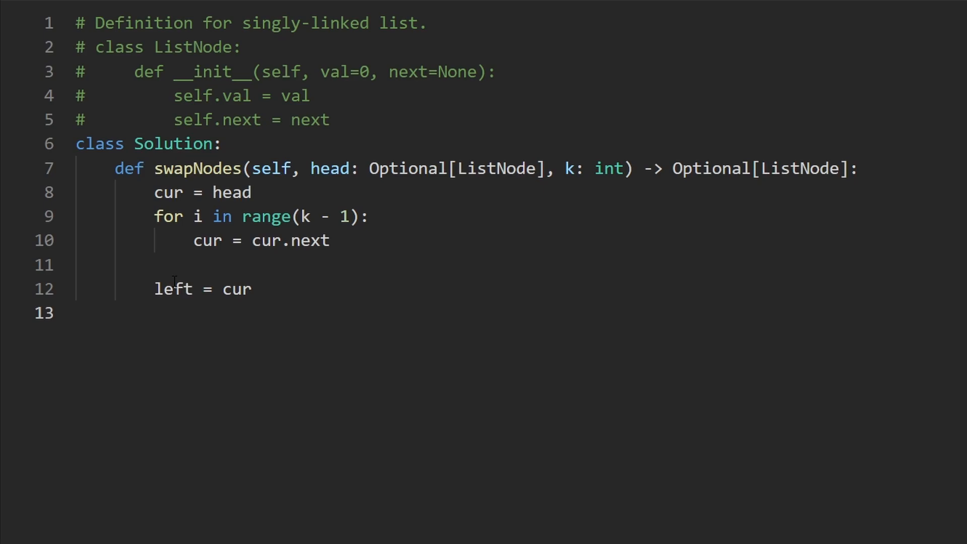
text(right =)
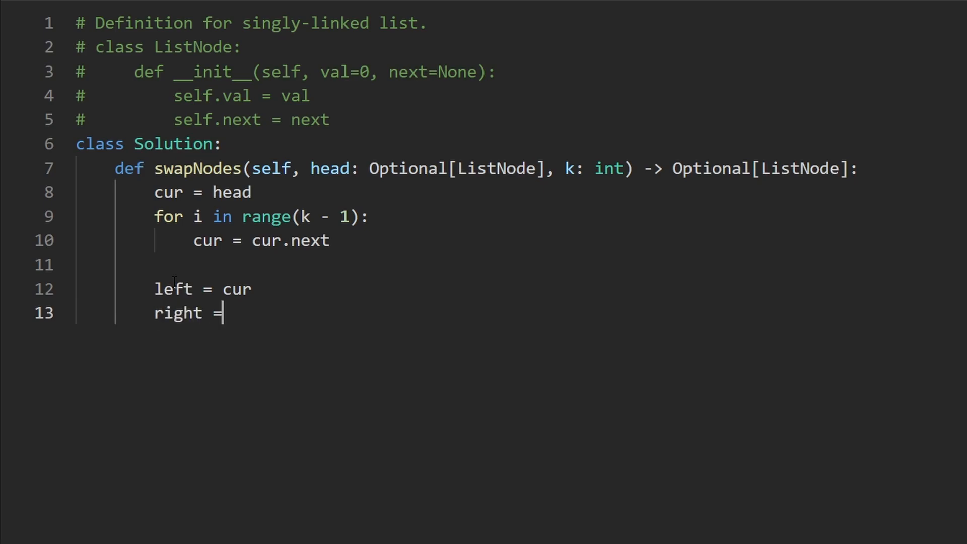
text(head)
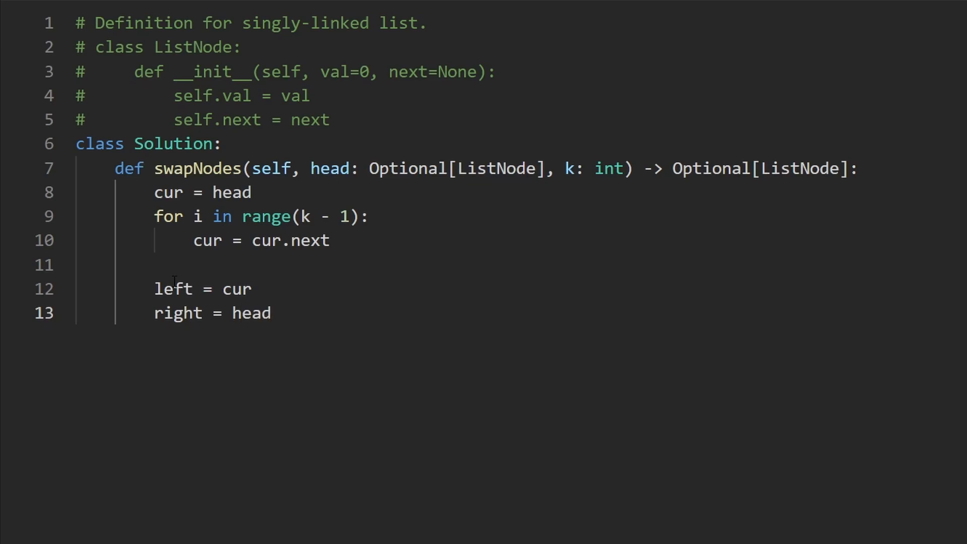
double_click(233, 289)
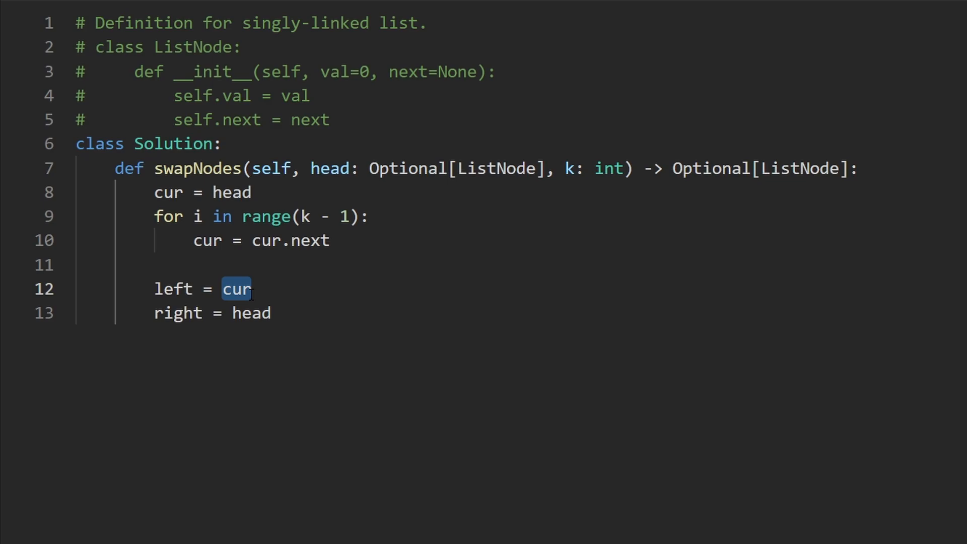
Add a while cur.next loop whose body advances cur and sets right = right.next
text(while)
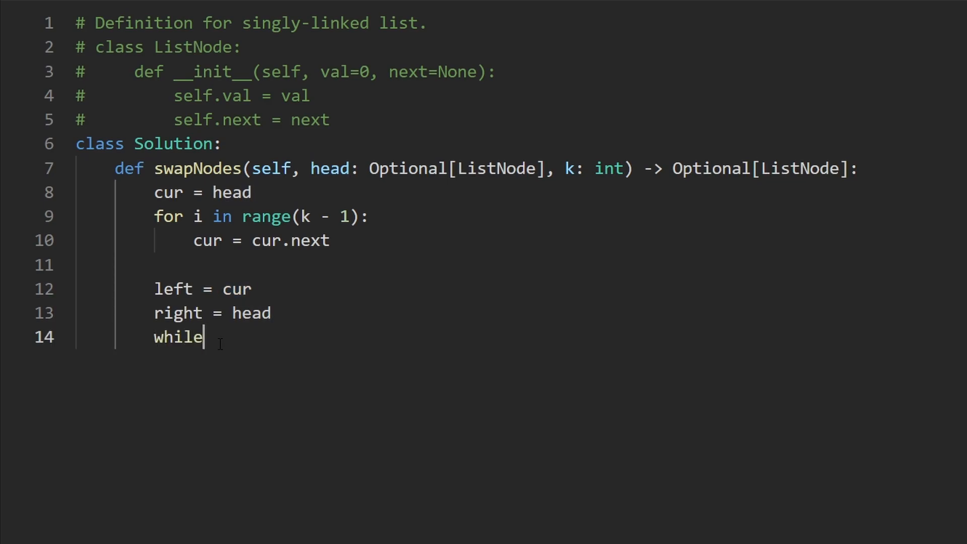
text(cur.next)
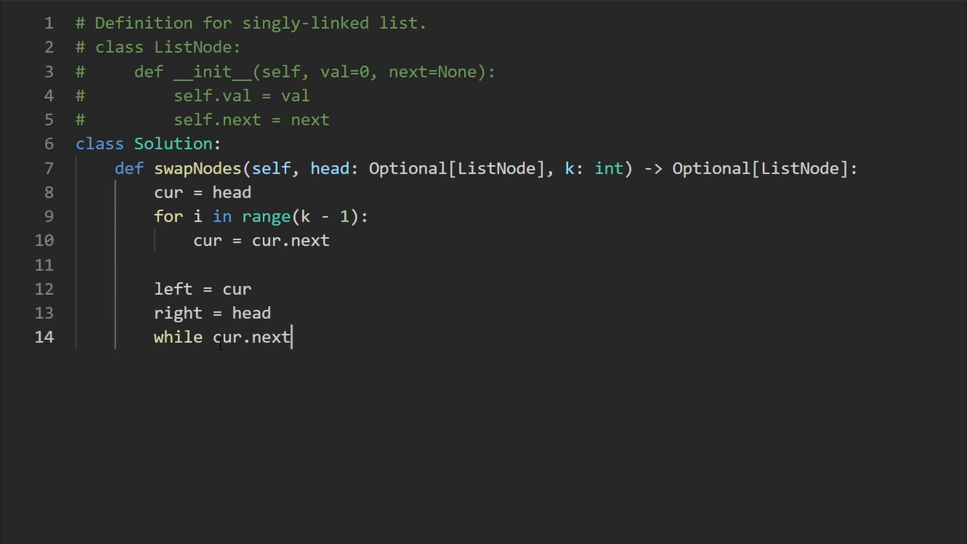
text(:)
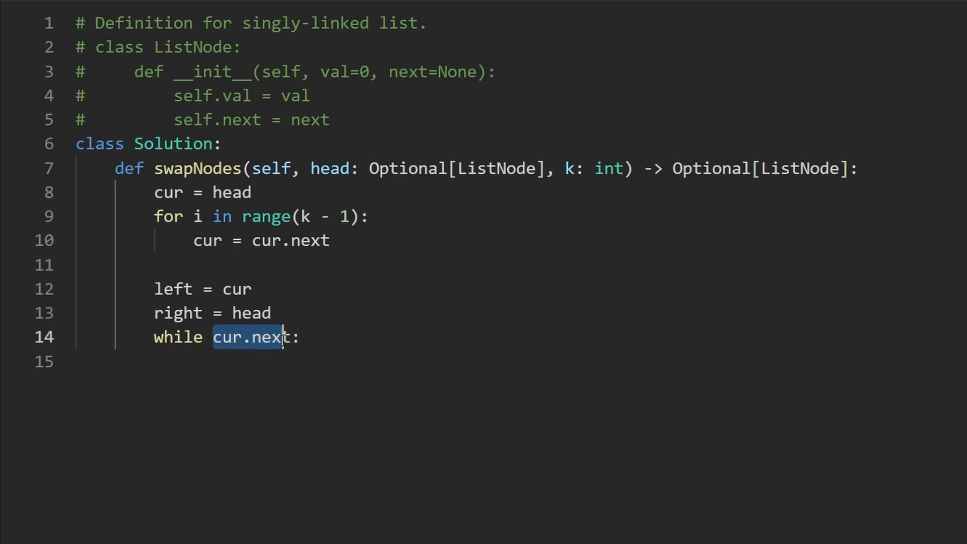
text(cur.next)
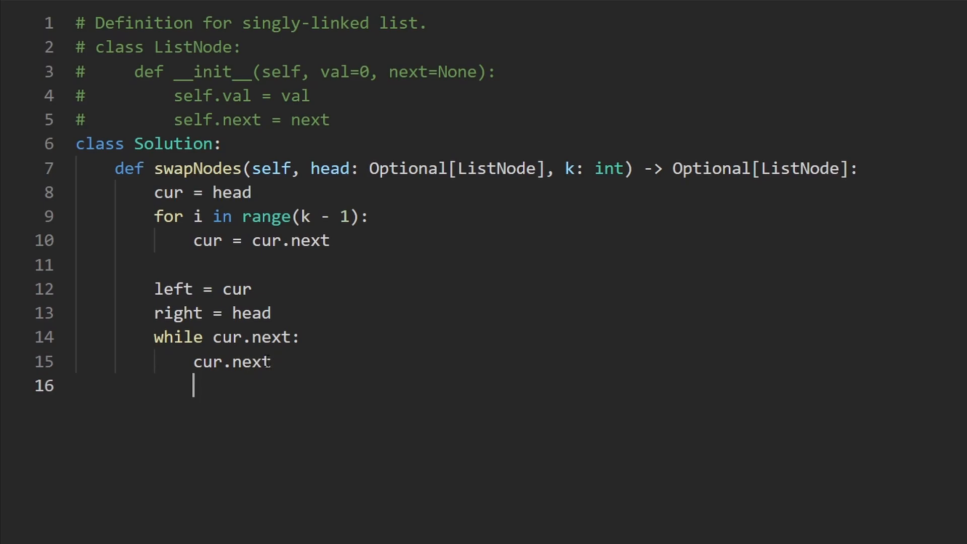
text(right)
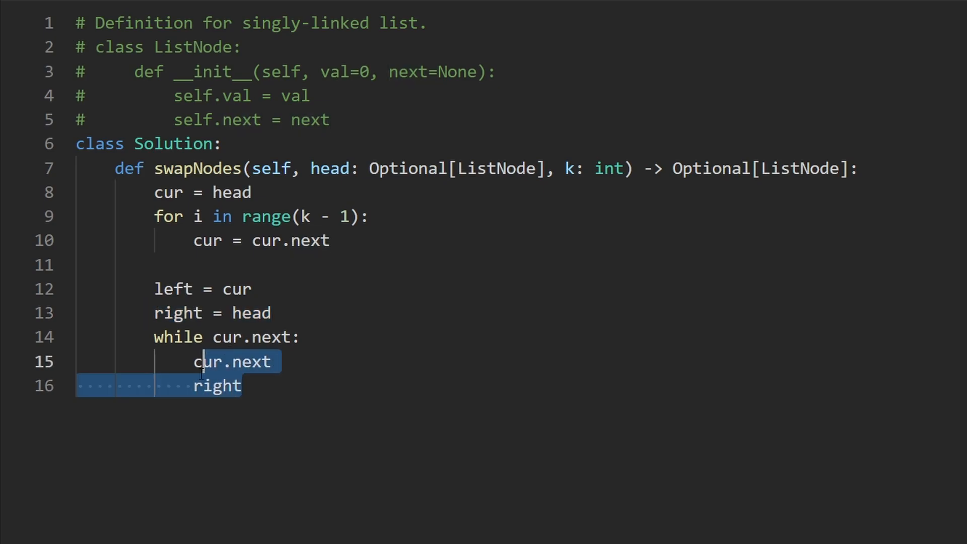
click(566, 167)
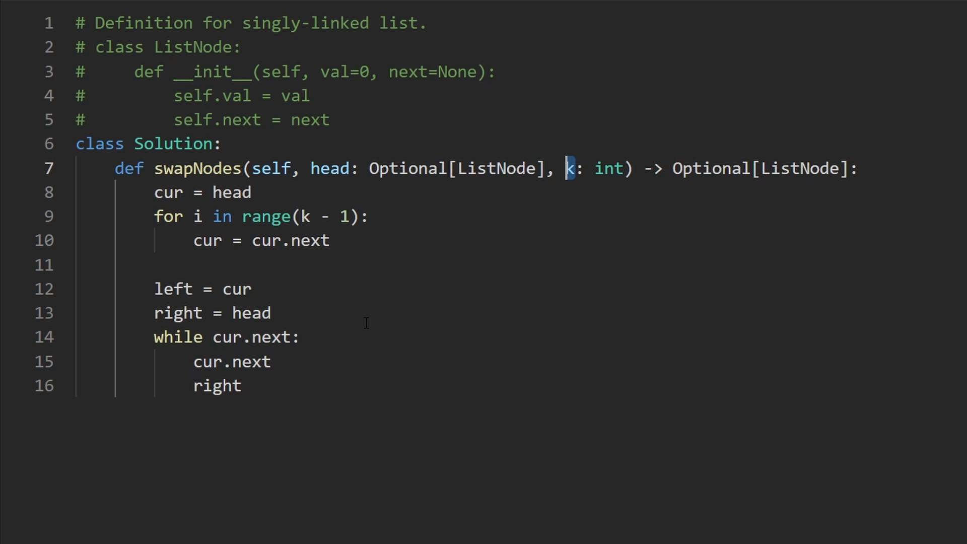
text(=)
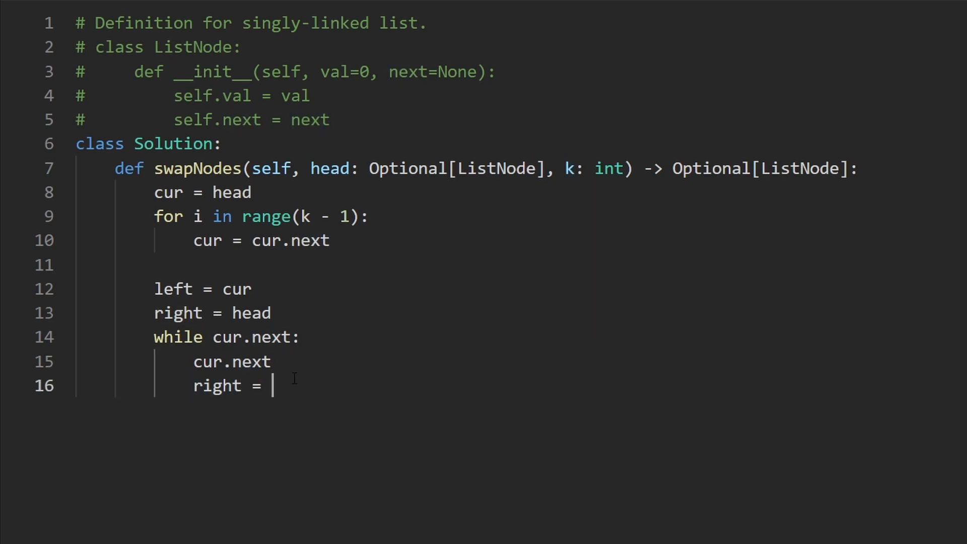
text(right.next)
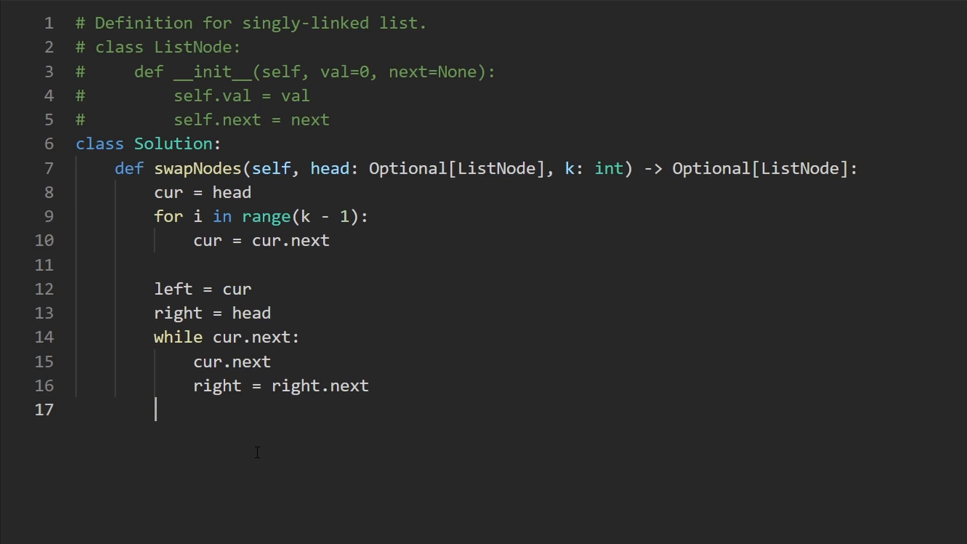
Swap values with left.val, right.val = right.val, left.val and return head
text(left)
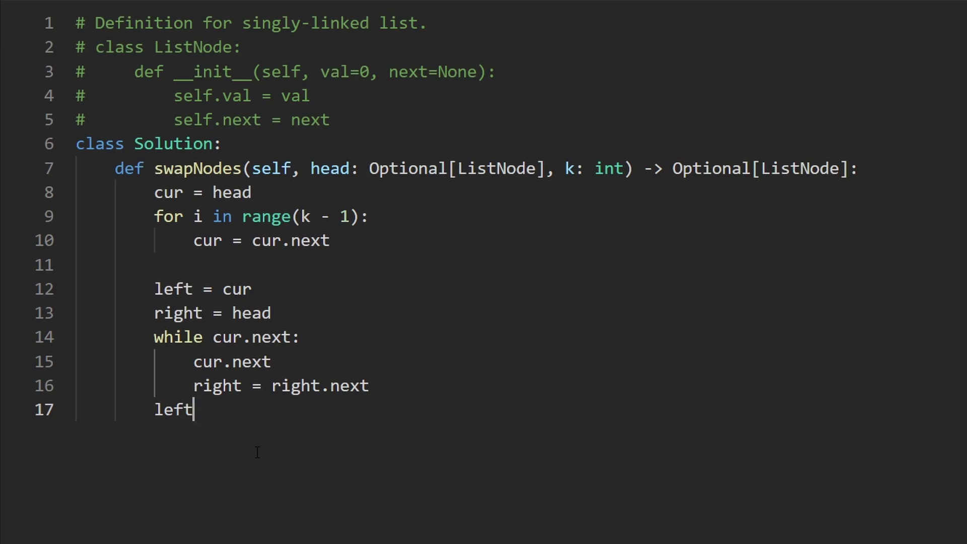
text(.val, righ)
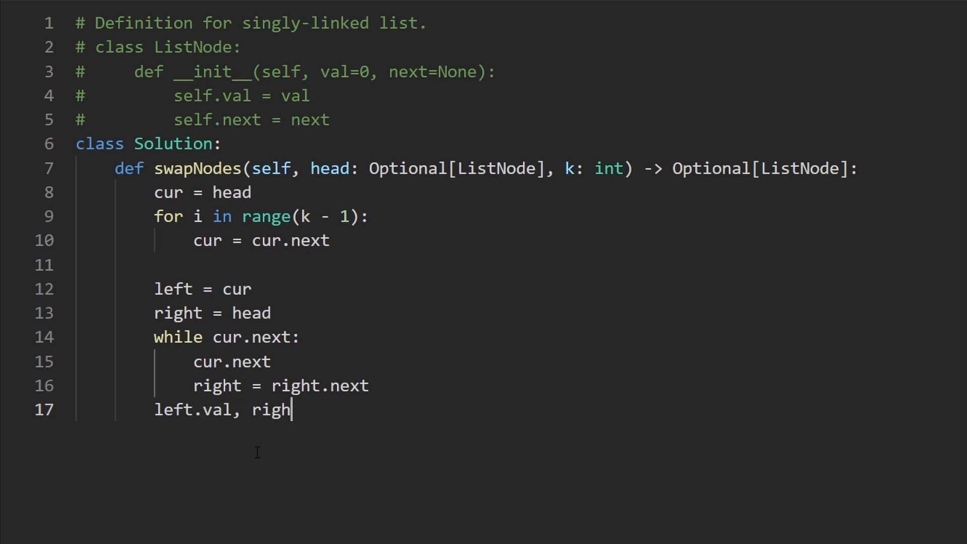
text(t.va)
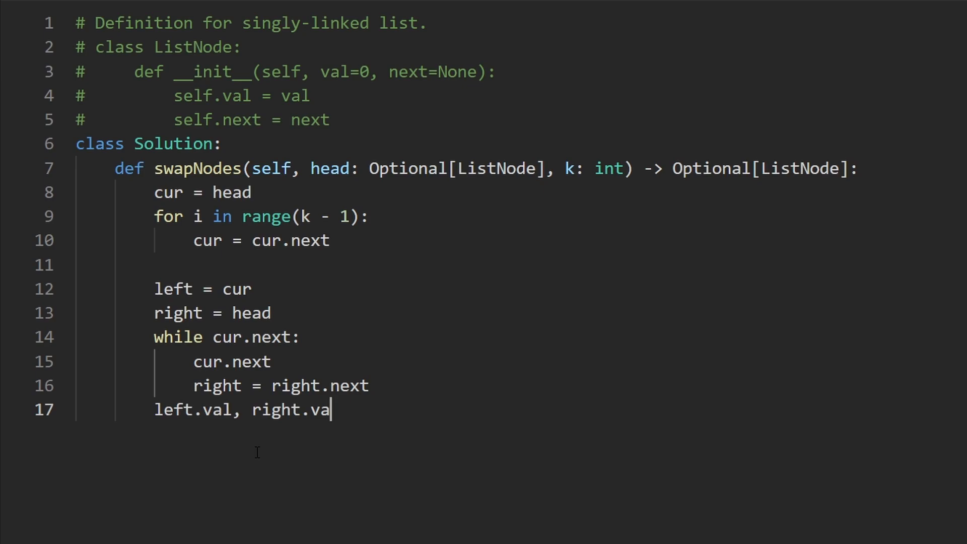
text(l = right.va)
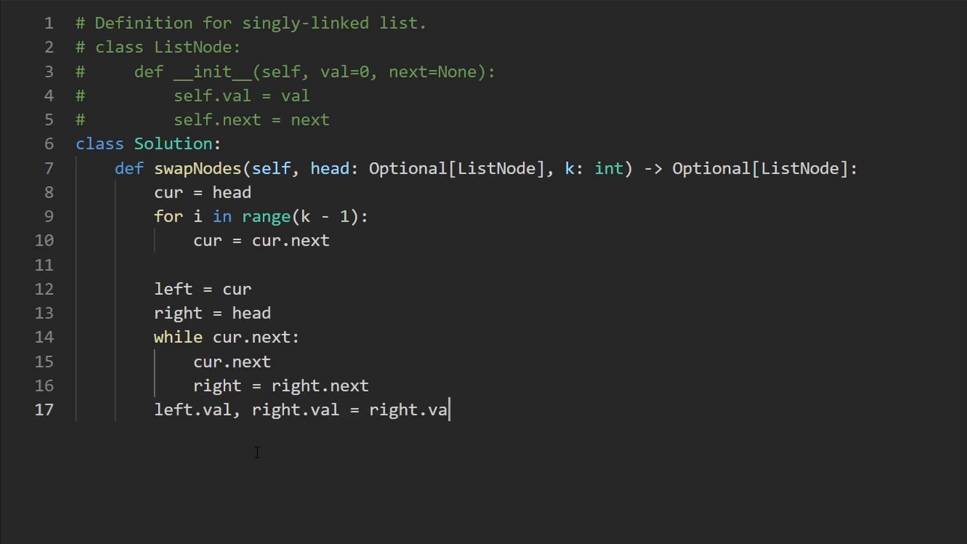
text(l, left.vAL)
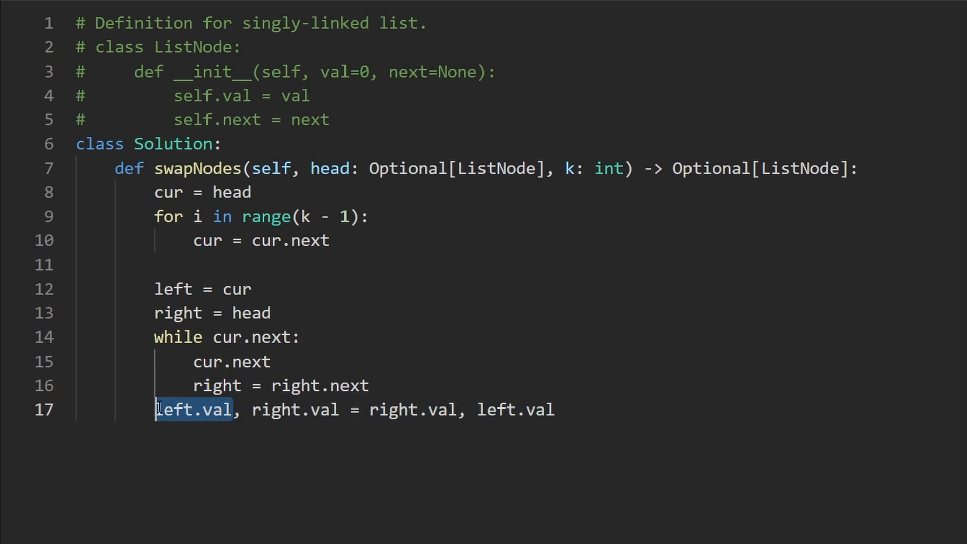
double_click(295, 410)
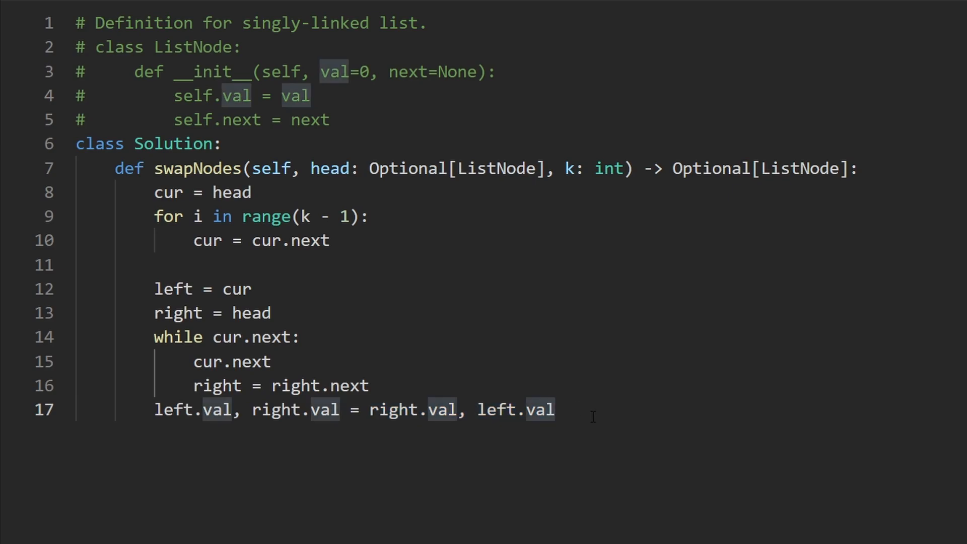
text(return)
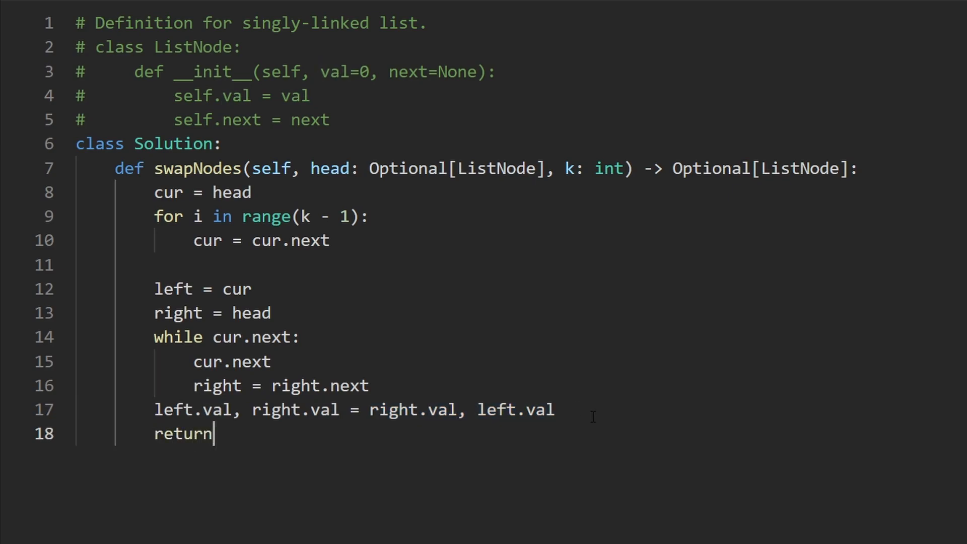
text(head)
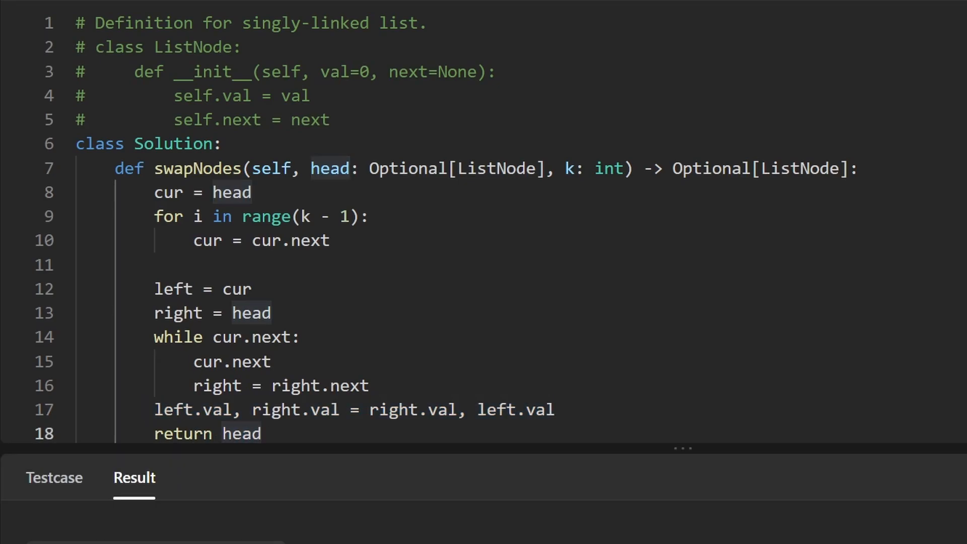
Correct line 15 to cur = cur.next and submit, getting 973 ms runtime beating 80.44%
double_click(250, 362)
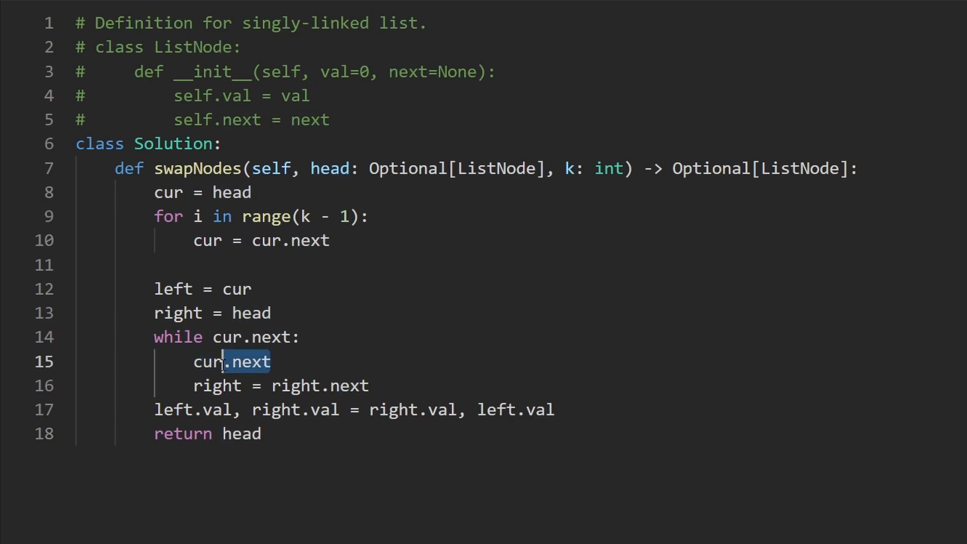
text(cur =)
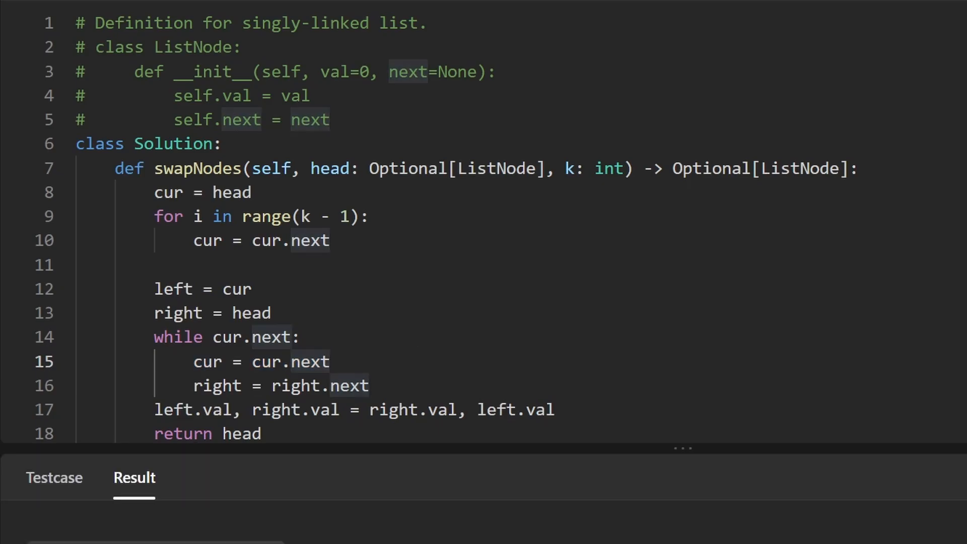
click(134, 477)
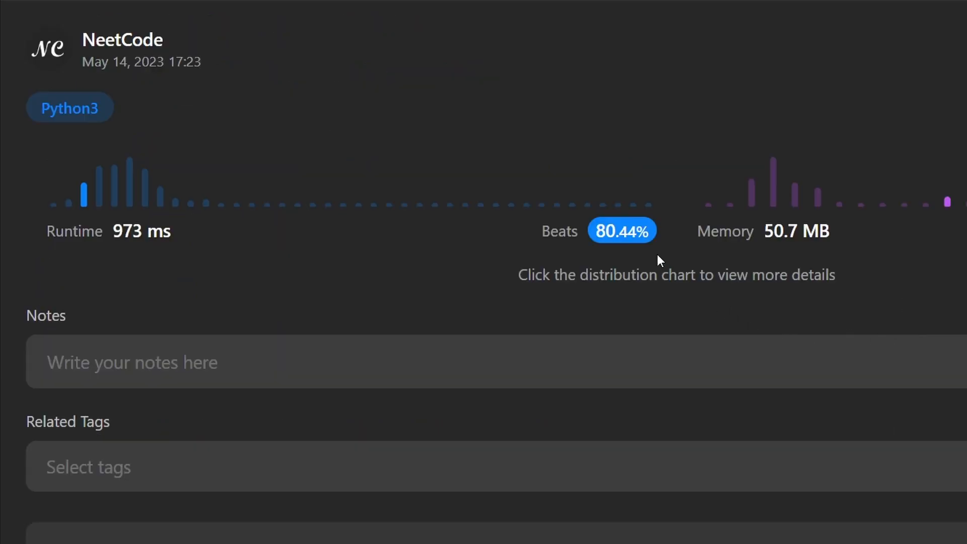
mouse_move(924, 308)
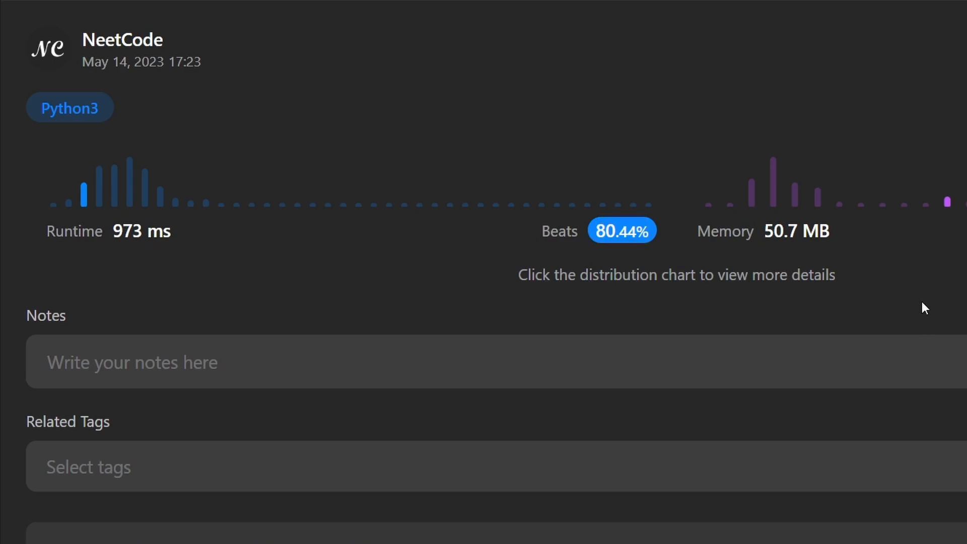